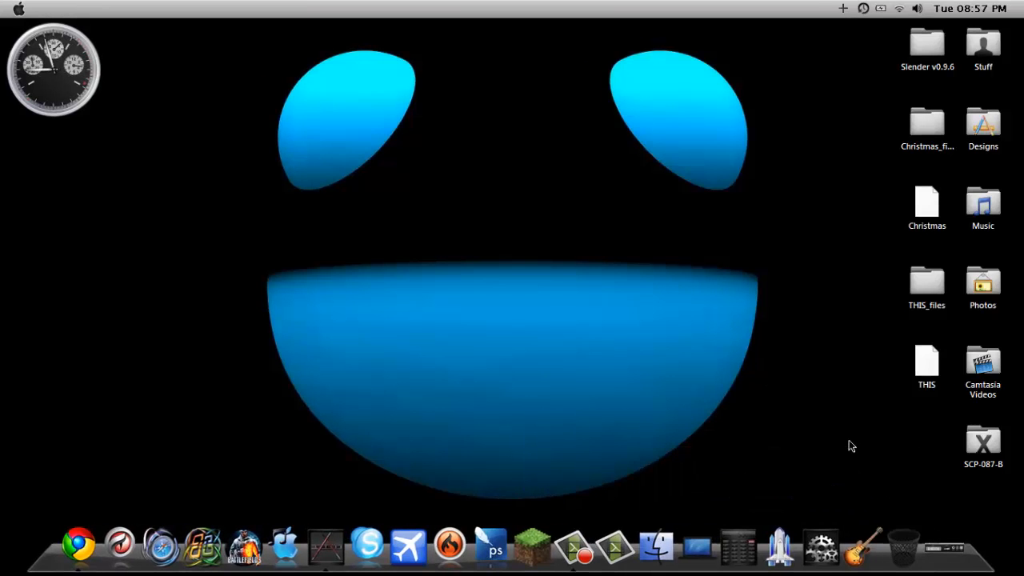
mouse_move(797, 403)
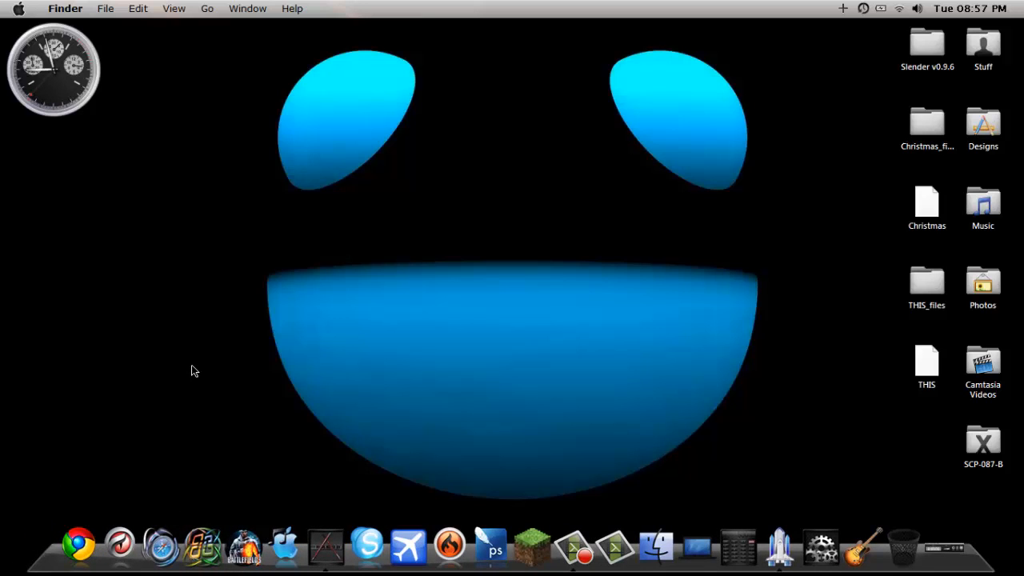
mouse_move(125, 505)
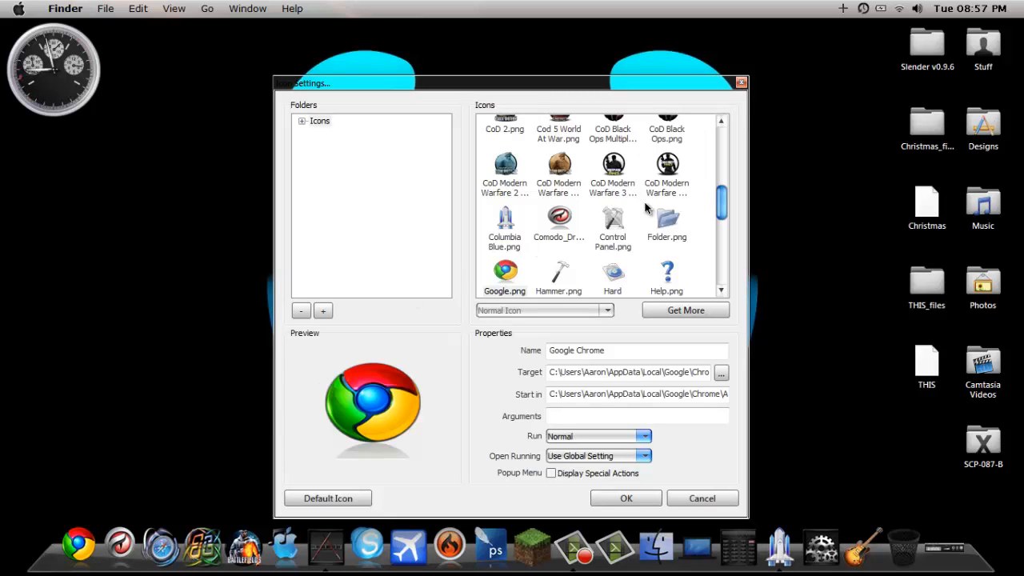
Scroll the Chrome item's icon library down to the Internet, Nero and Notepad icons.
scroll(down, 3)
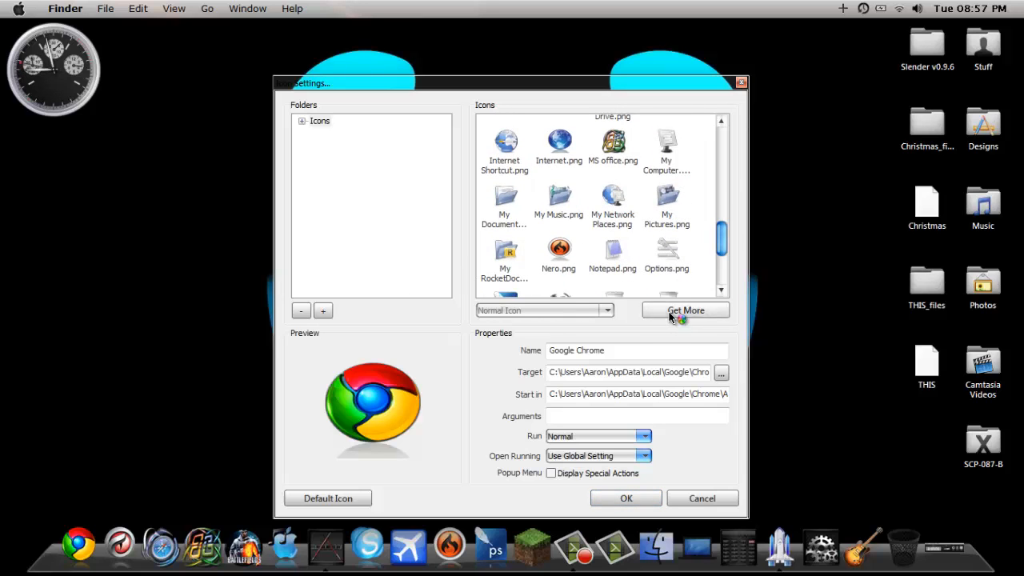
From Get More, reach the RocketDock icons site and download the Mega Hologram pack 1+Skin zip.
click(685, 311)
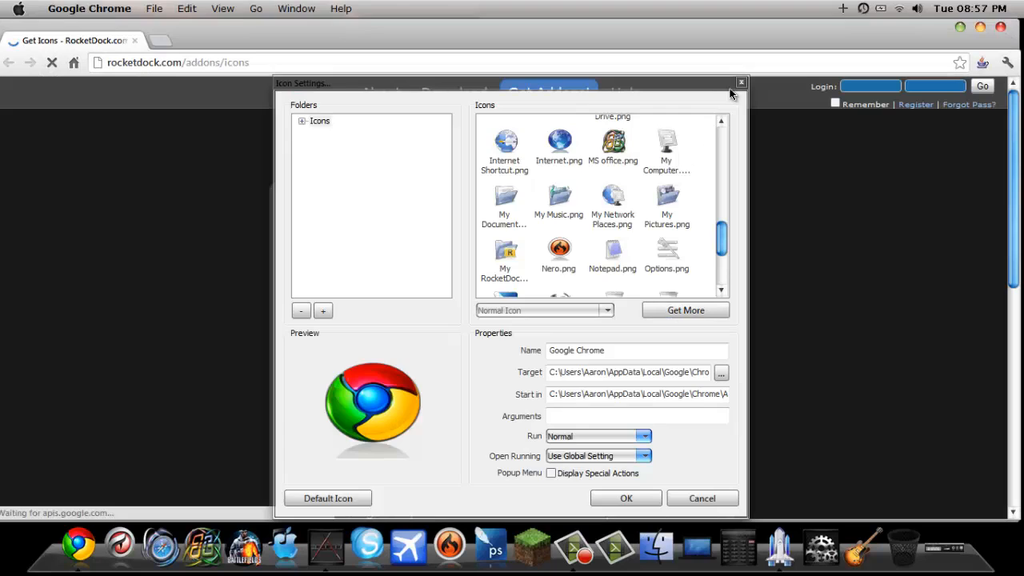
click(741, 83)
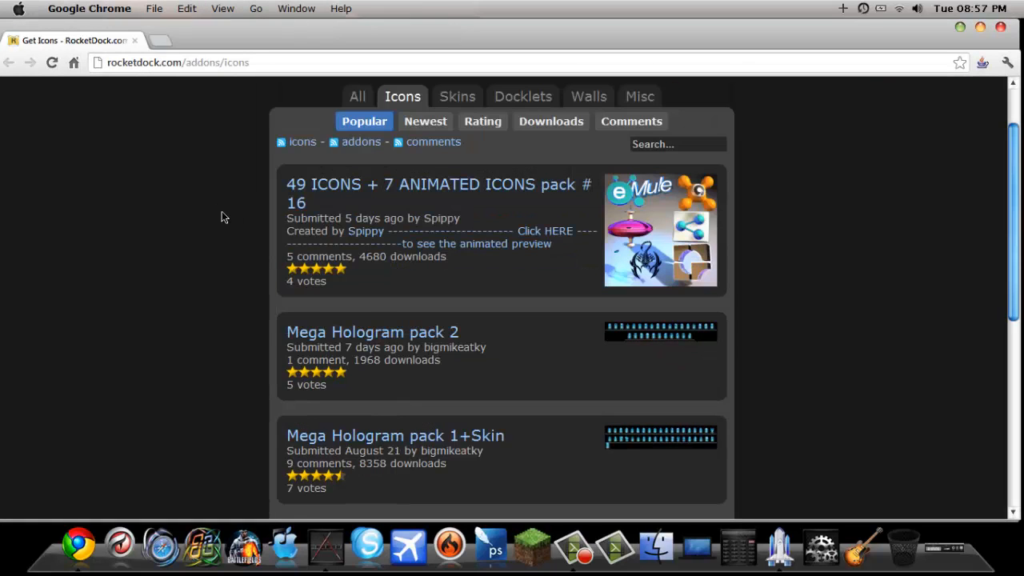
click(395, 435)
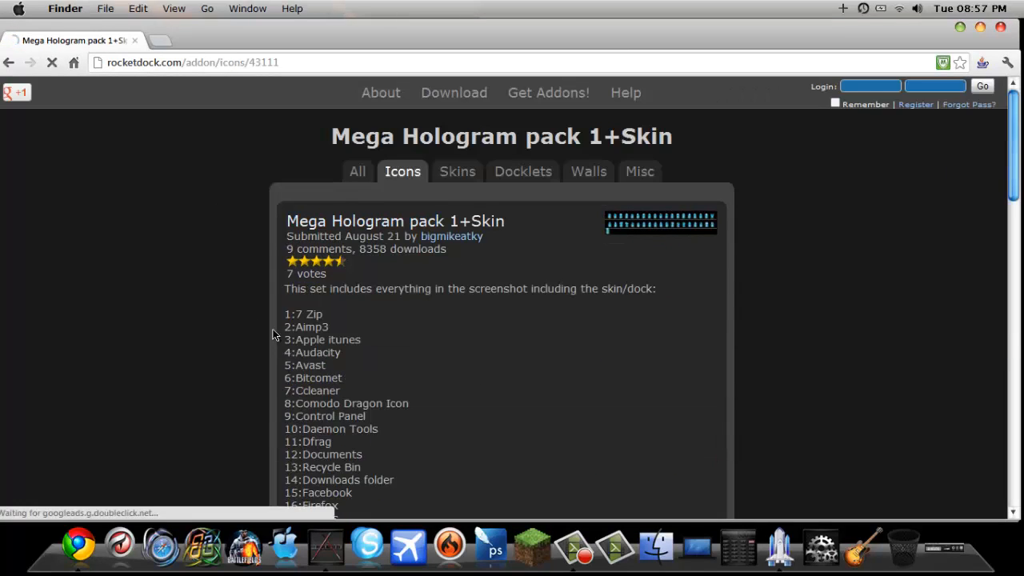
scroll(down, 3)
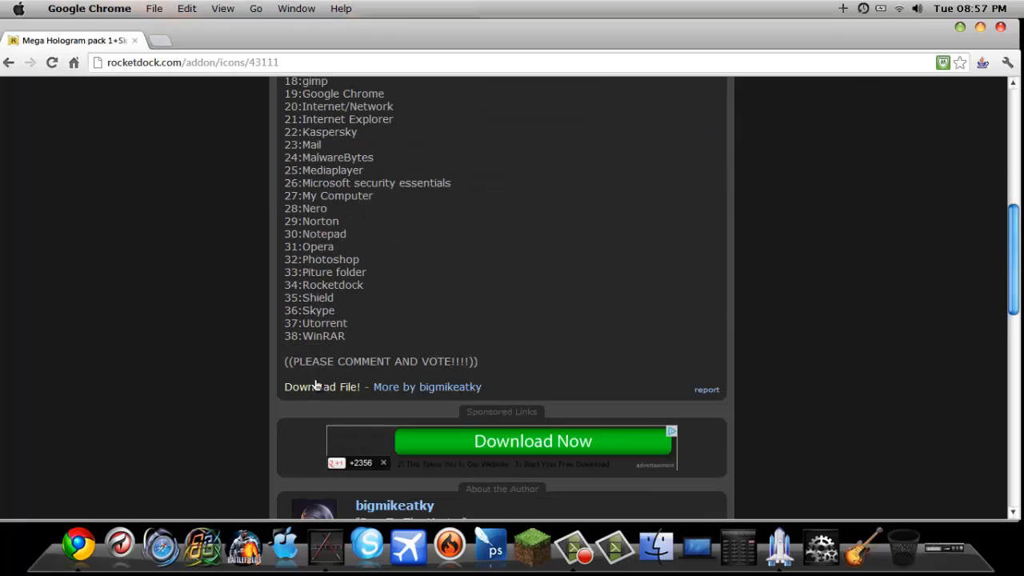
click(320, 385)
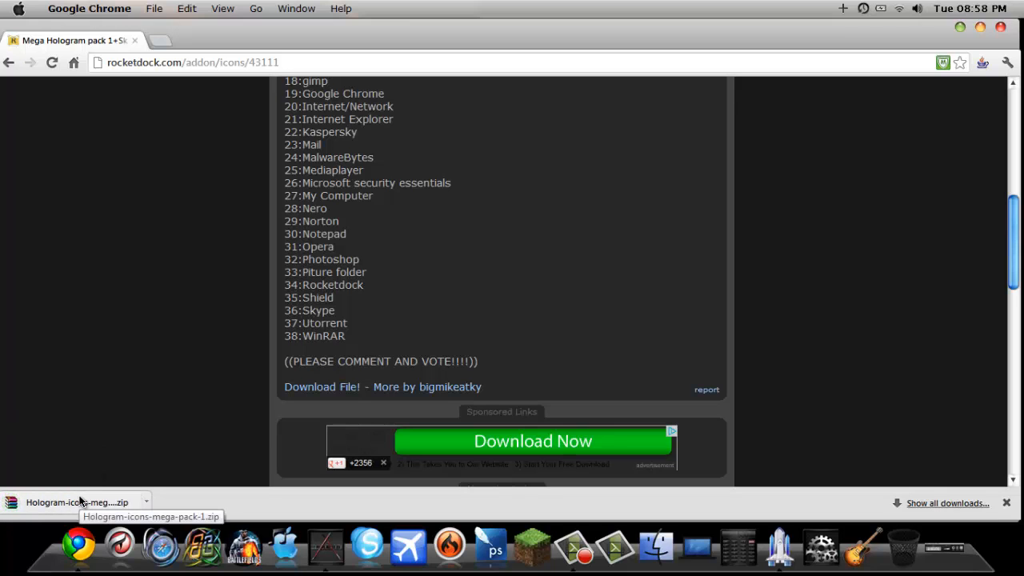
mouse_move(56, 554)
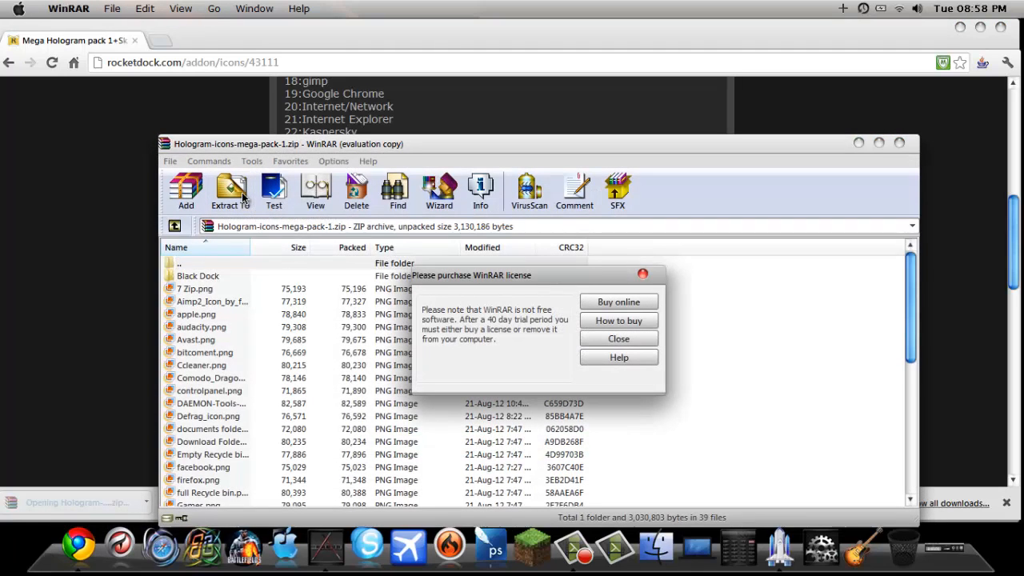
Dismiss WinRAR's license reminder, extract the hologram PNG icons to the desktop, and close the archive.
click(618, 340)
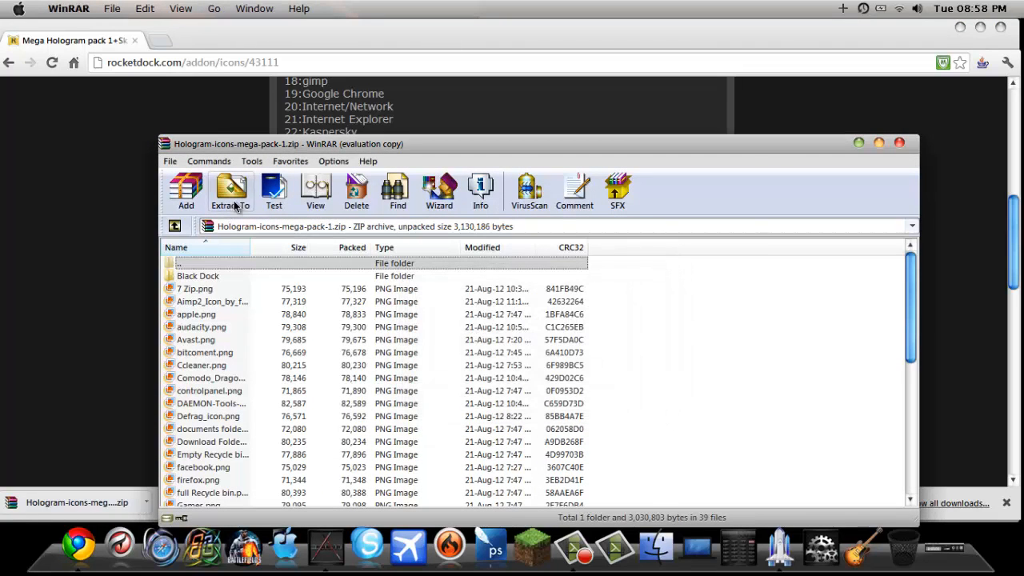
click(230, 192)
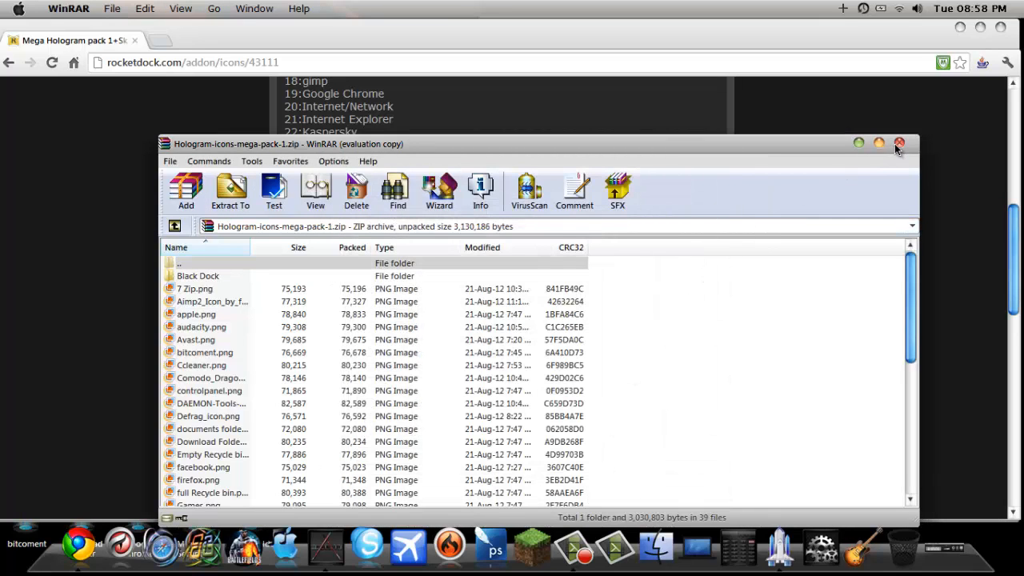
click(899, 144)
text(c)
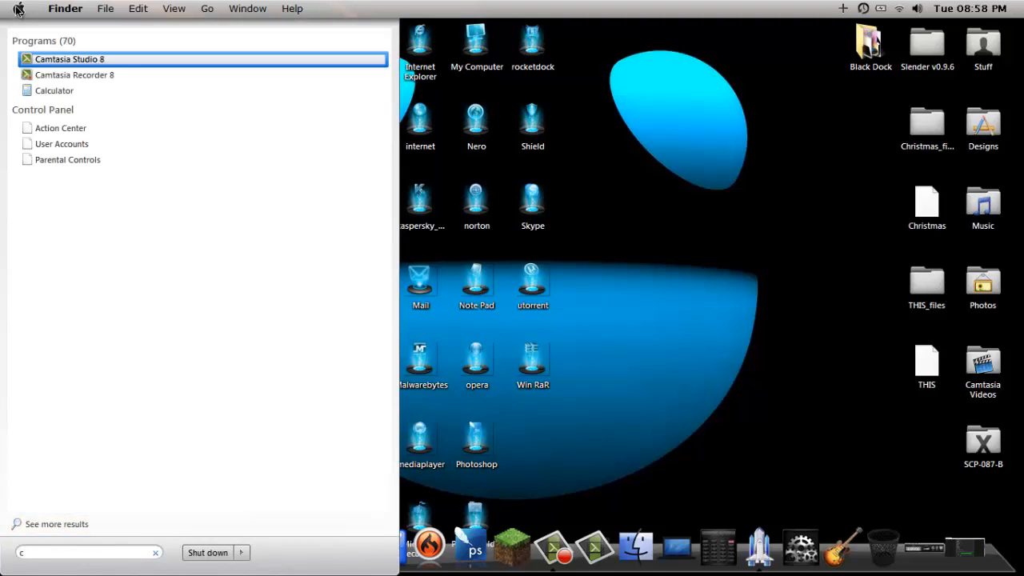
Search C:\ from the Start Menu and open the Program Files (x86) folder.
text(:\)
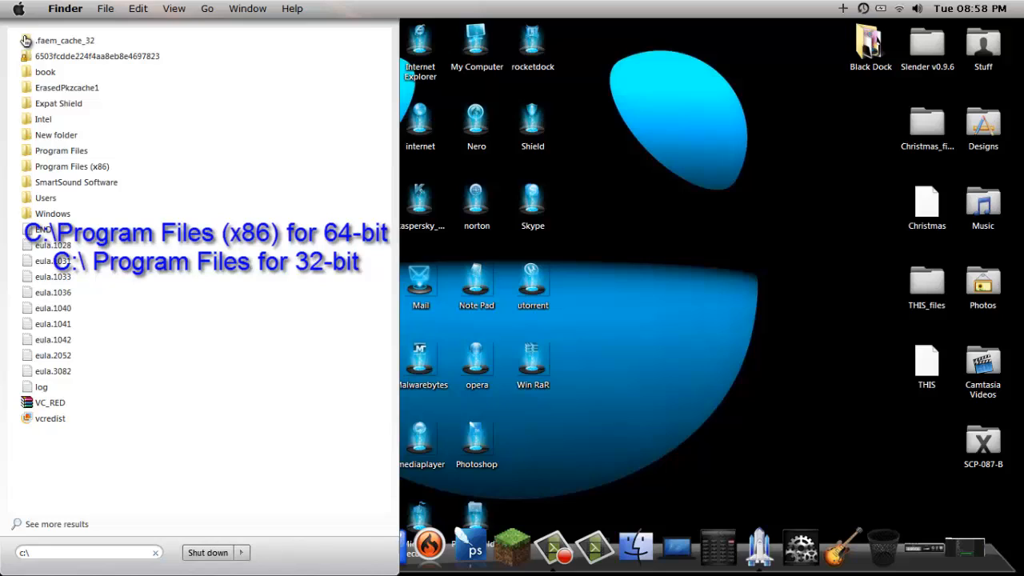
click(72, 167)
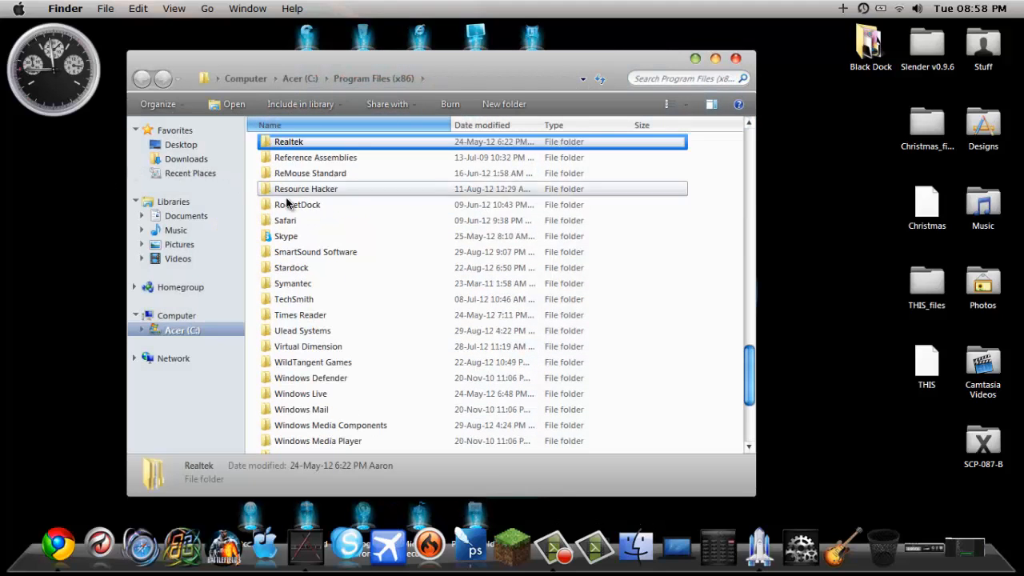
Move the desktop hologram icons into RocketDock\Icons, keeping both files where names clash.
double_click(298, 205)
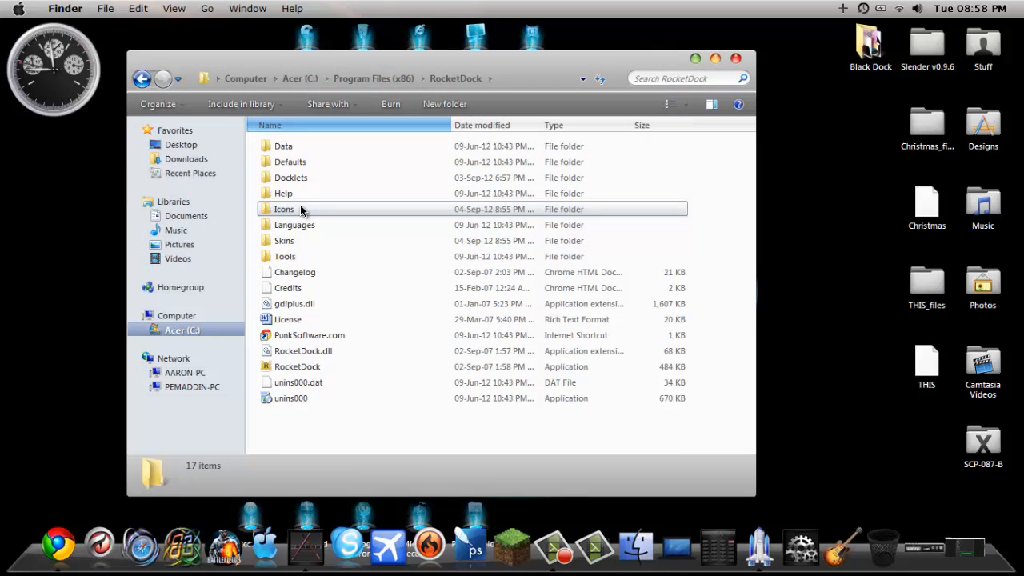
double_click(285, 208)
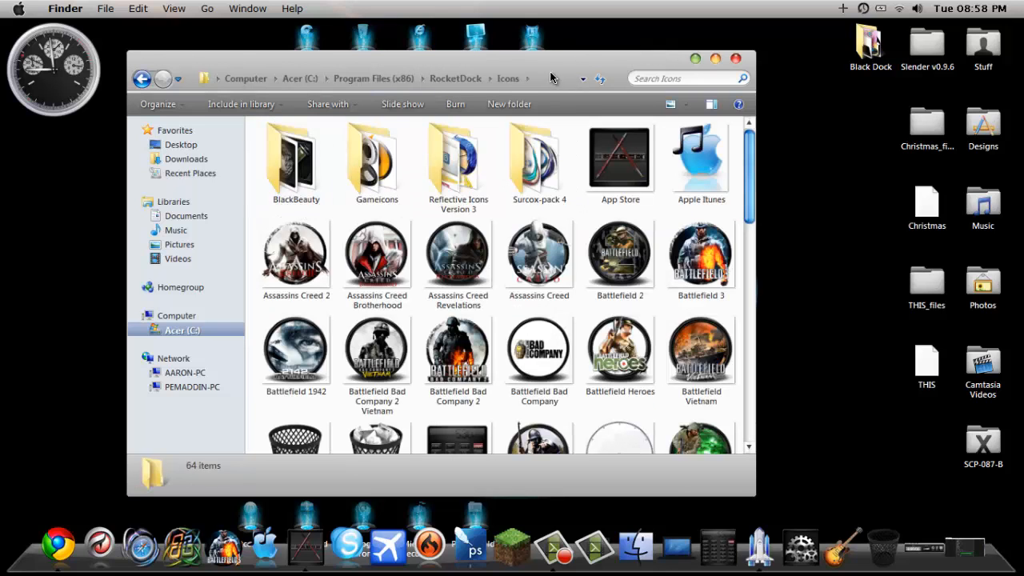
mouse_move(388, 64)
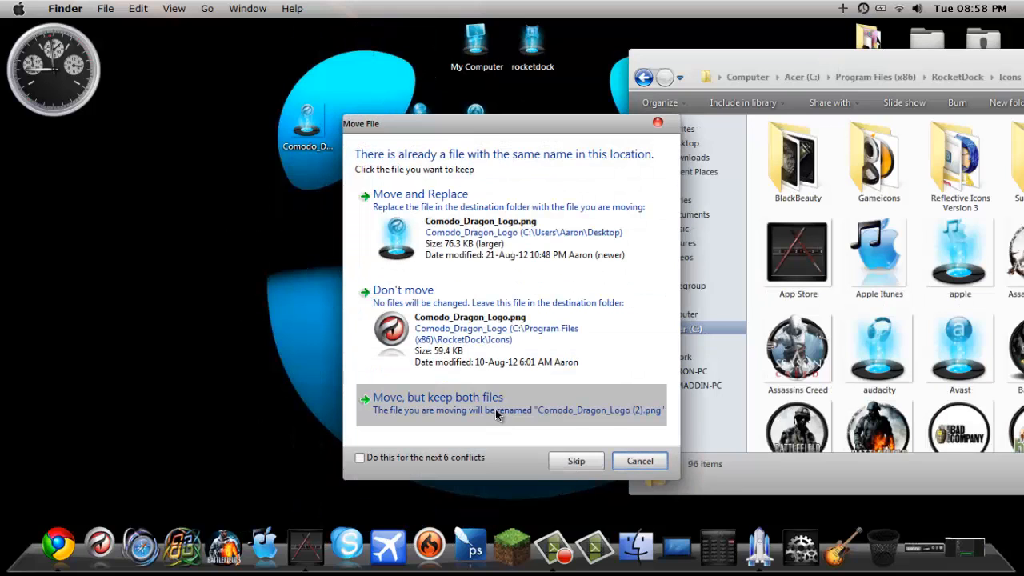
click(439, 397)
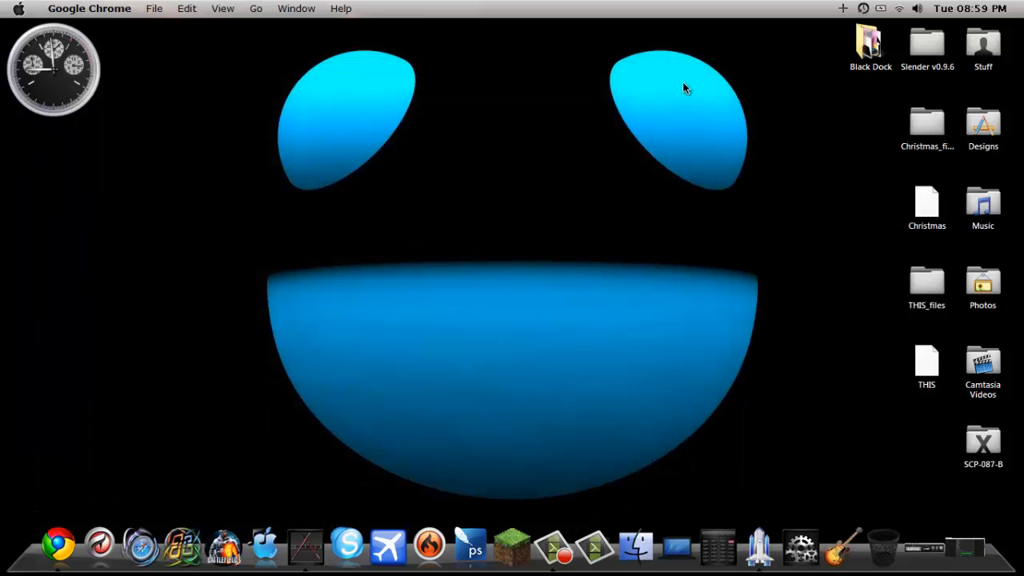
mouse_move(426, 532)
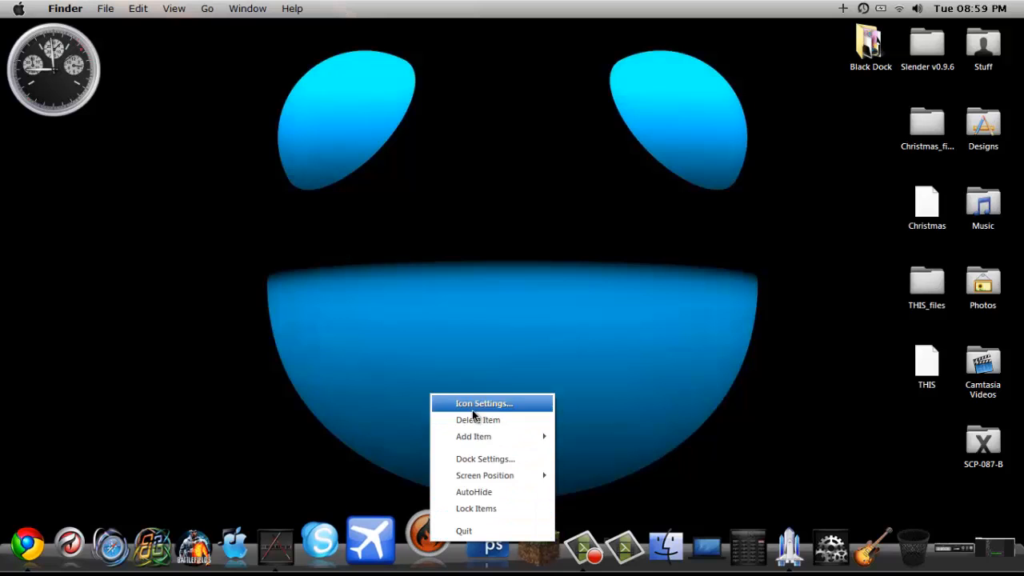
In the Façade item's Icon Settings, select a hologram icon and apply it with OK.
click(472, 416)
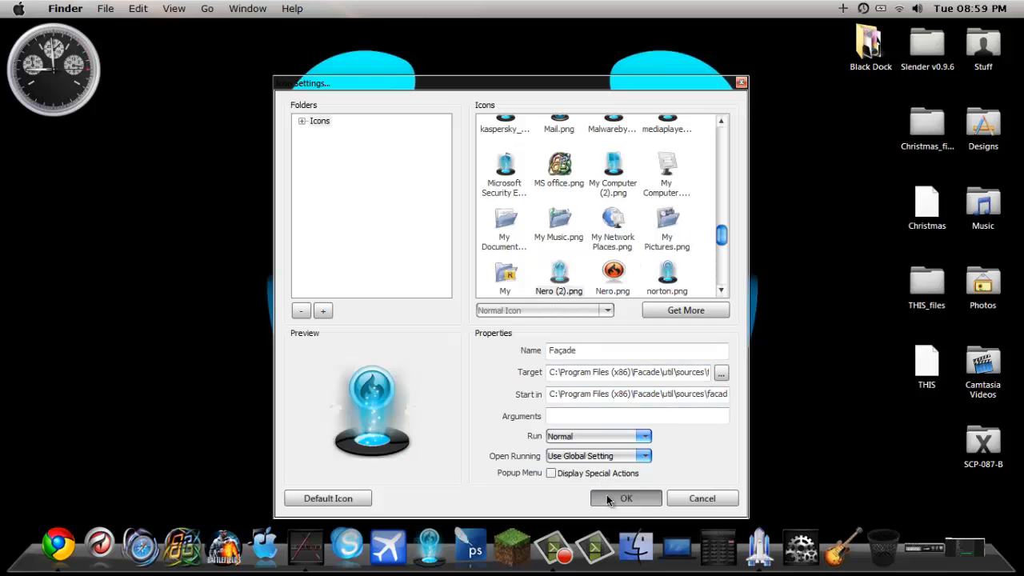
click(626, 498)
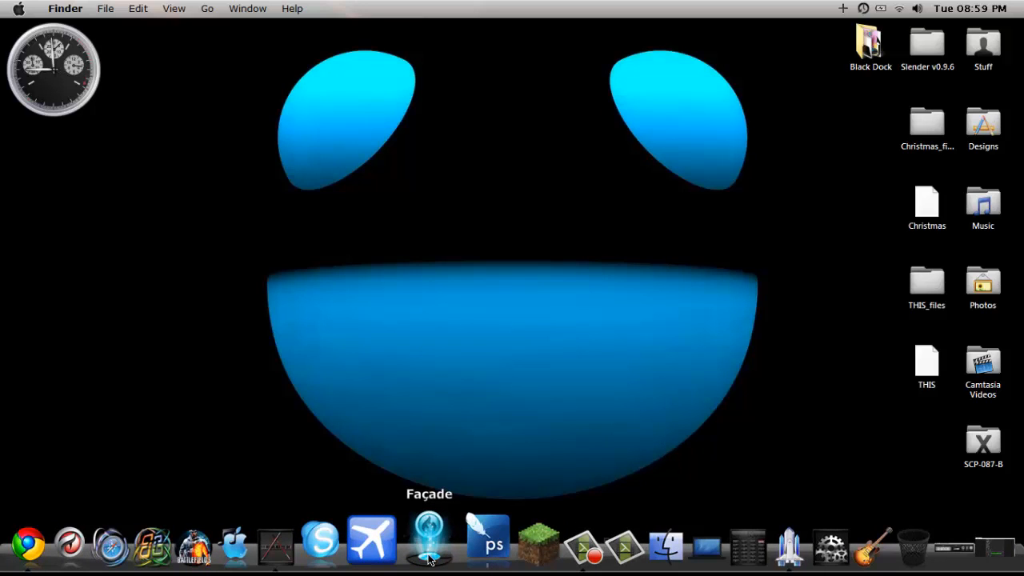
Bring up the Façade dock item's context menu to restore its default icon.
right_click(429, 541)
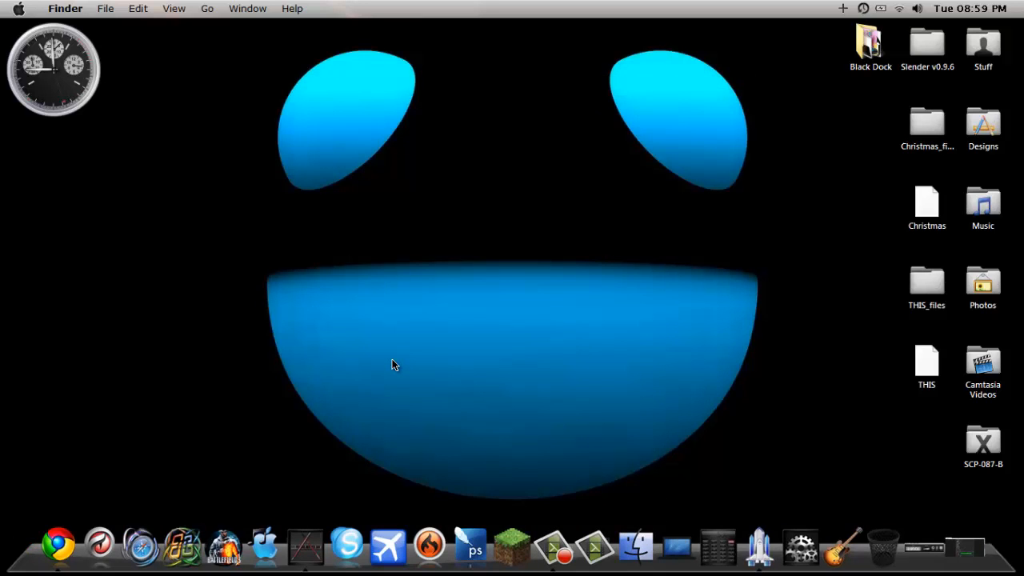
mouse_move(260, 547)
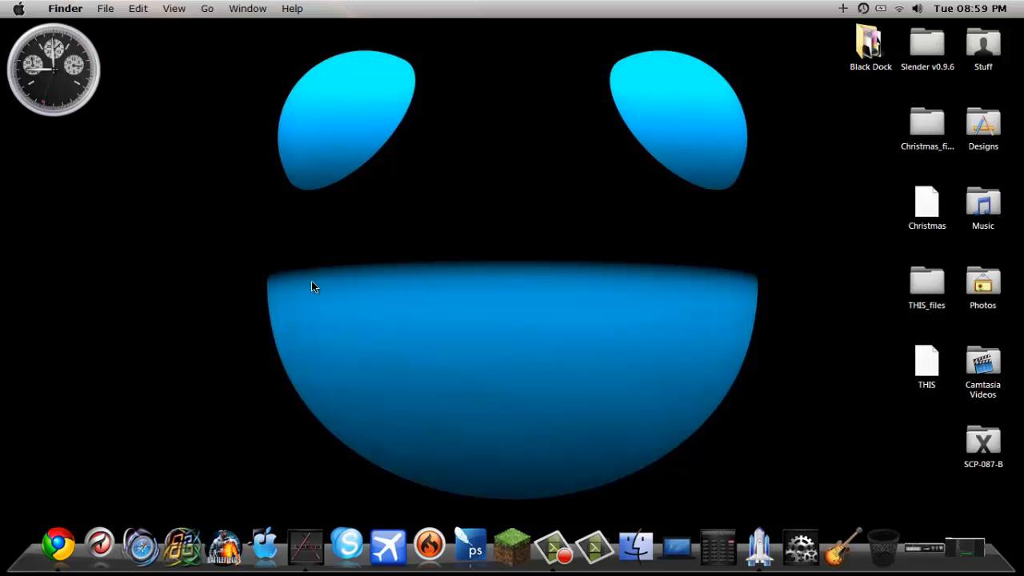
Drag the Black Dock folder to the Recycle Bin and confirm the deletion.
drag(871, 45, 589, 128)
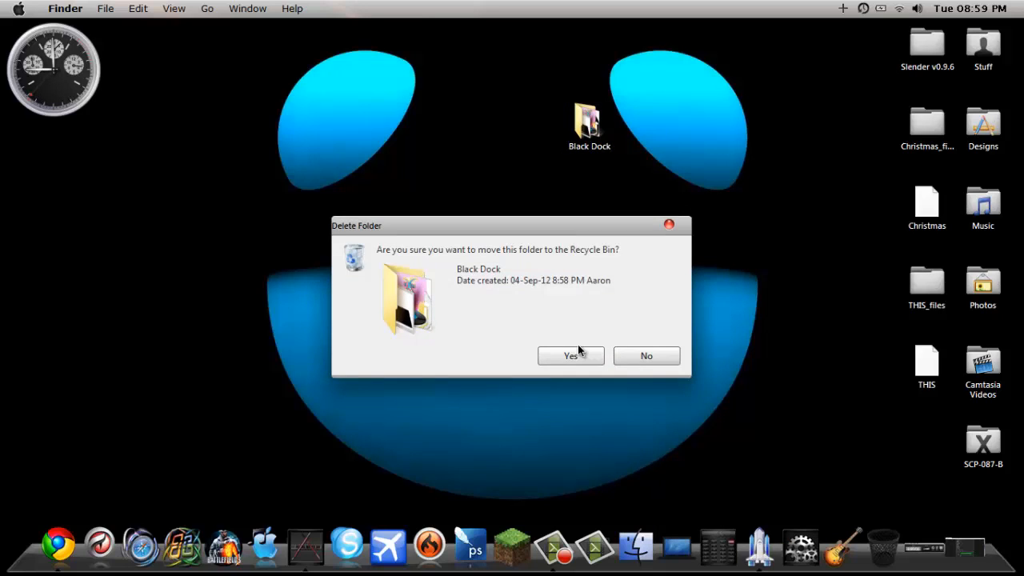
click(570, 356)
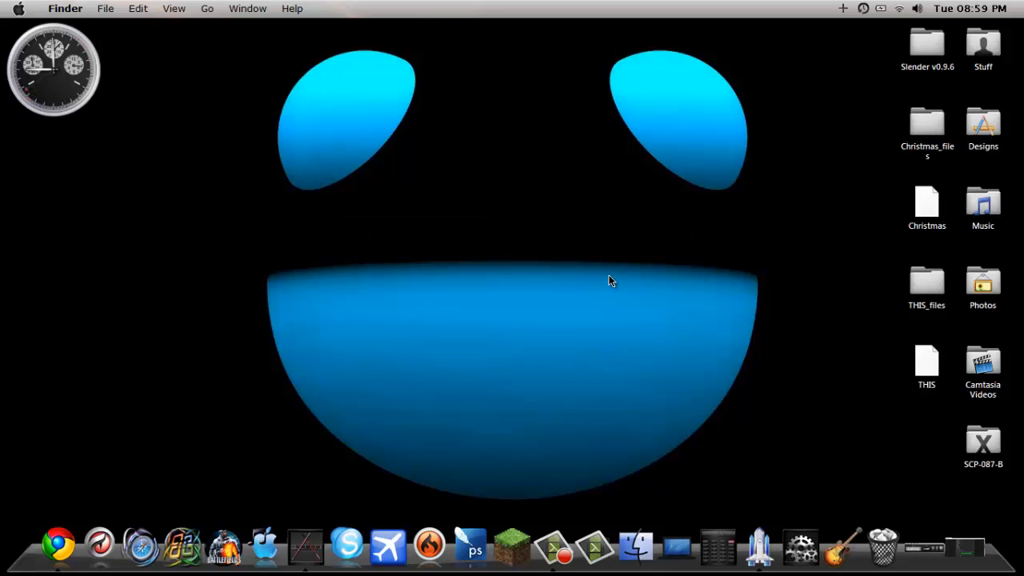